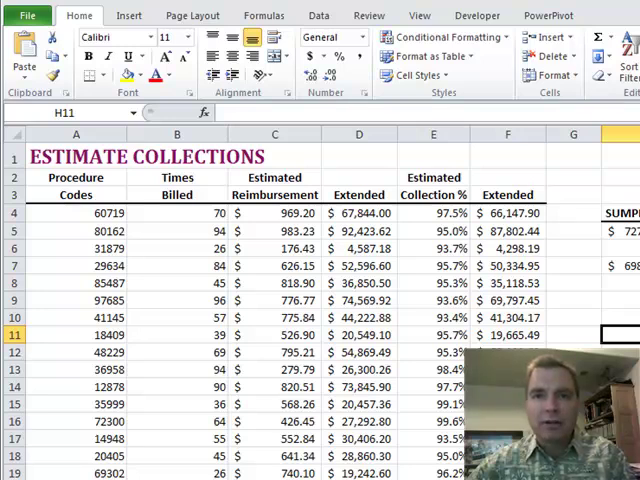
pyautogui.moveTo(162, 231)
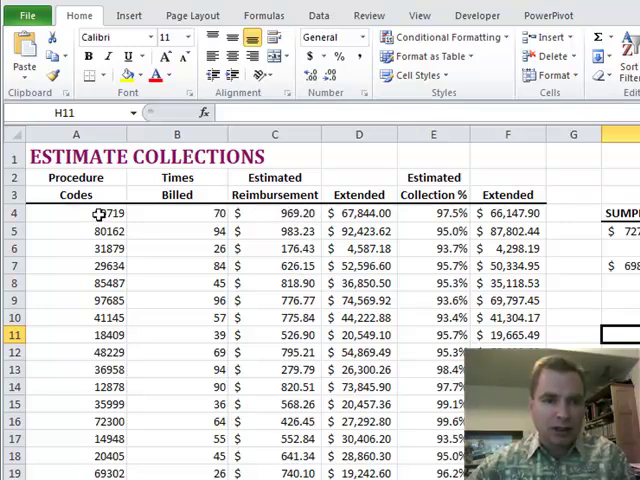
# Step: Inspect Times Billed, reimbursement and Extended formulas in rows 4 and 20
pyautogui.click(274, 213)
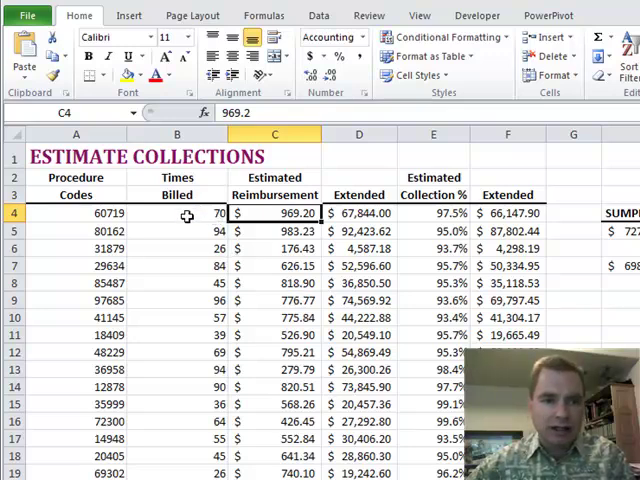
pyautogui.click(176, 213)
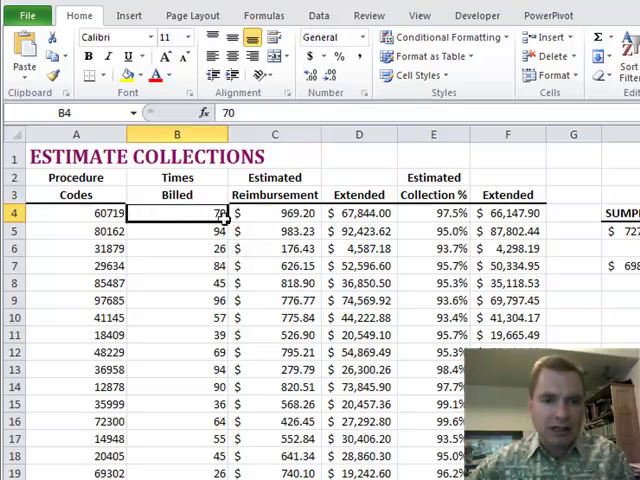
pyautogui.click(274, 213)
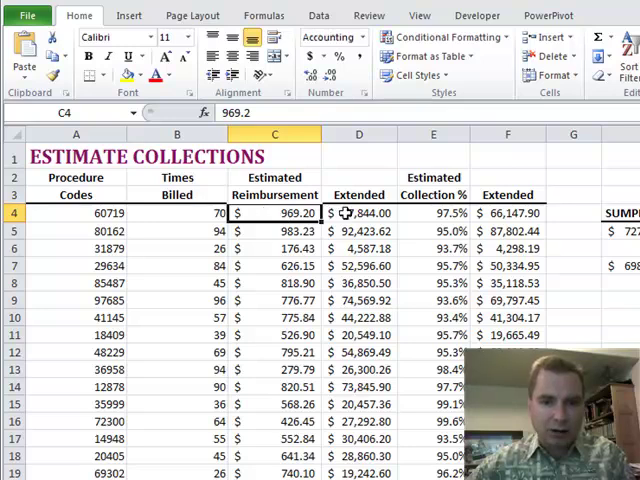
pyautogui.click(358, 213)
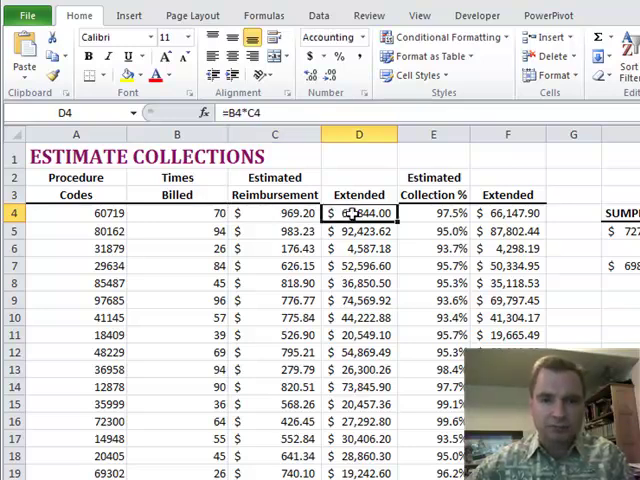
pyautogui.moveTo(177, 231)
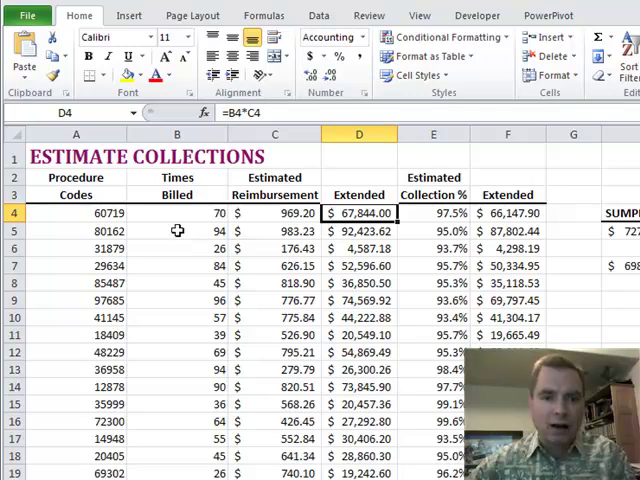
pyautogui.moveTo(357, 232)
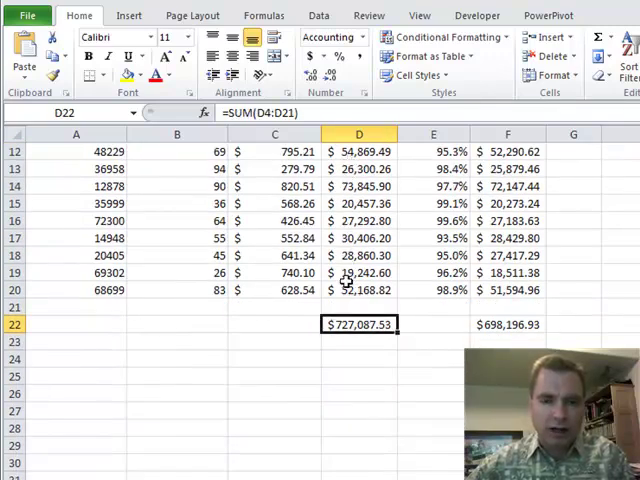
pyautogui.click(177, 290)
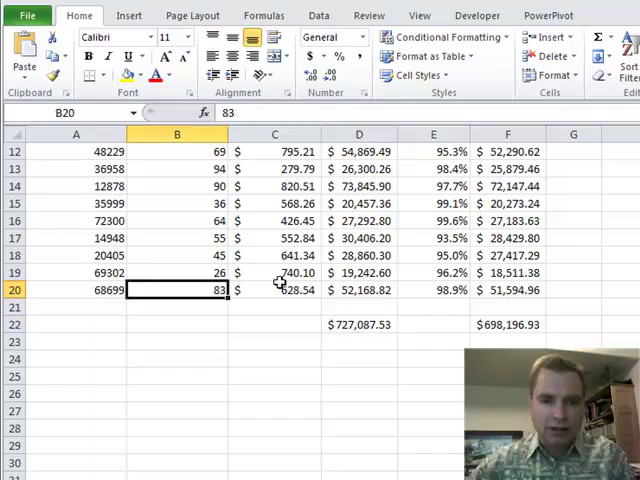
pyautogui.click(357, 290)
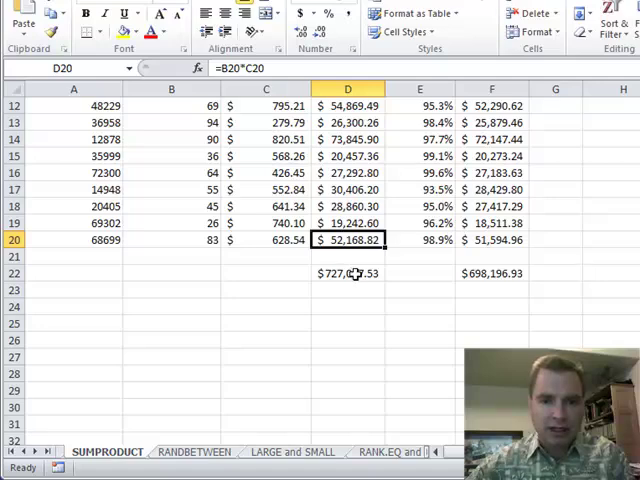
# Step: Recheck the D6 and D4 Extended formulas, then select cell H5 for the new formula
pyautogui.scroll(3)
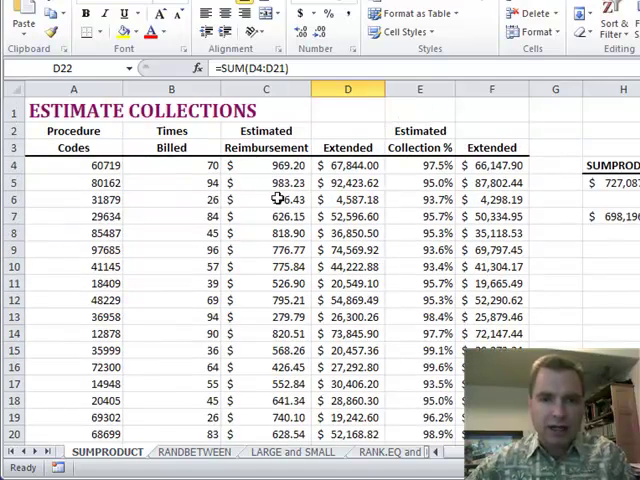
pyautogui.click(347, 200)
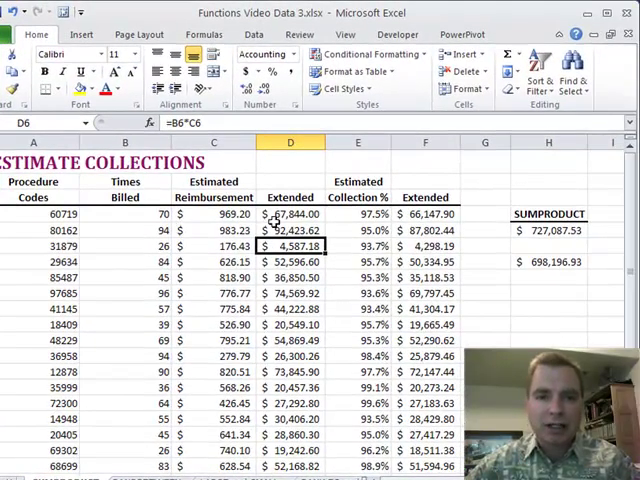
pyautogui.click(290, 214)
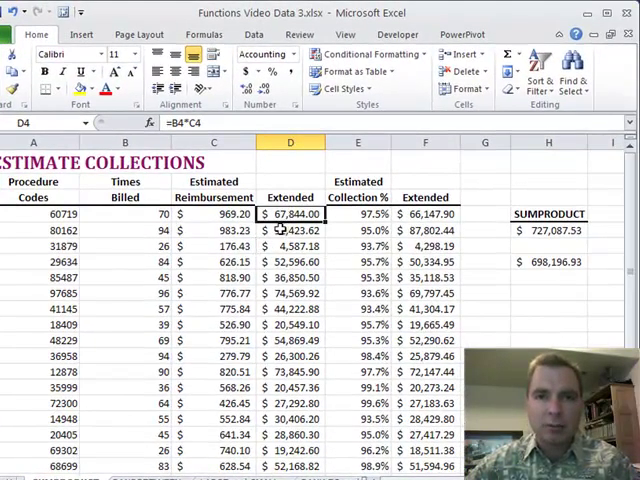
pyautogui.scroll(-3)
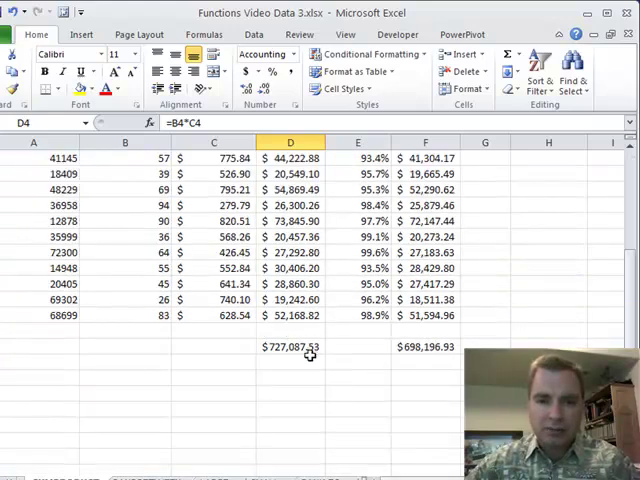
pyautogui.scroll(3)
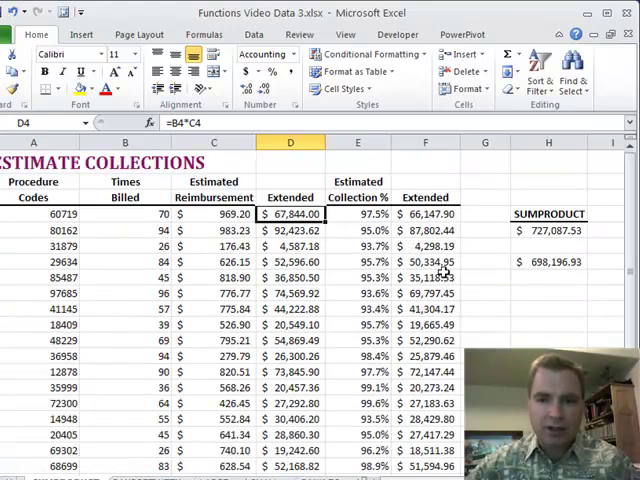
pyautogui.click(548, 231)
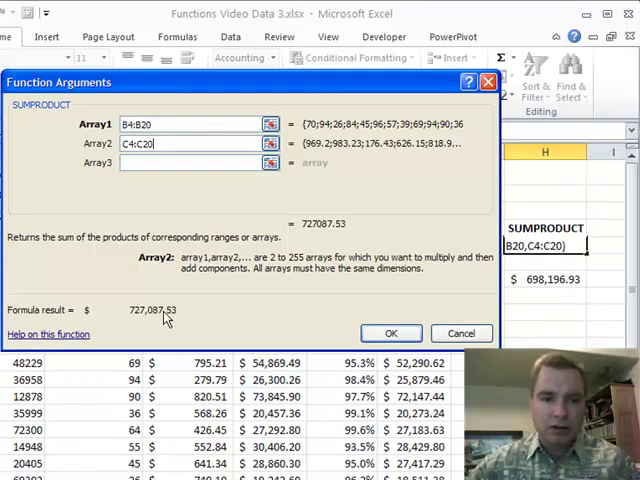
# Step: Confirm SUMPRODUCT(B4:B20, C4:C20) in H5, returning 727,087.53
pyautogui.click(391, 333)
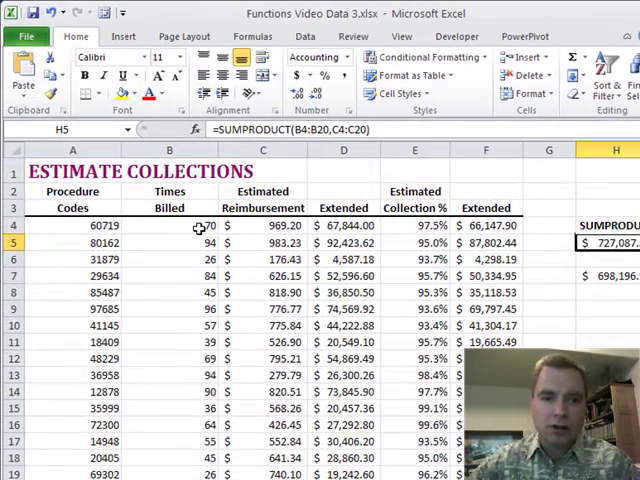
pyautogui.click(414, 225)
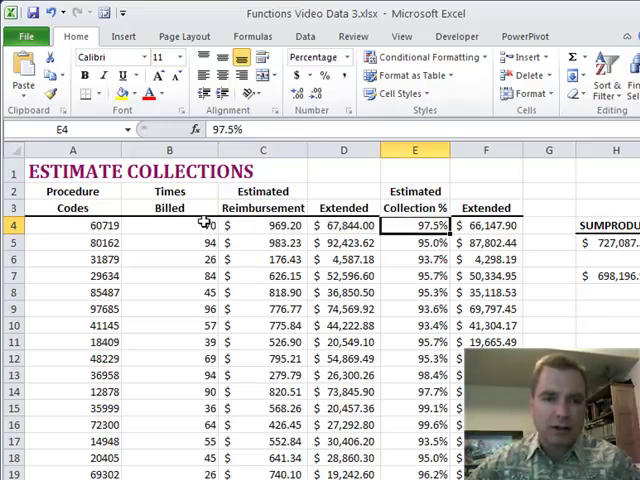
pyautogui.click(168, 225)
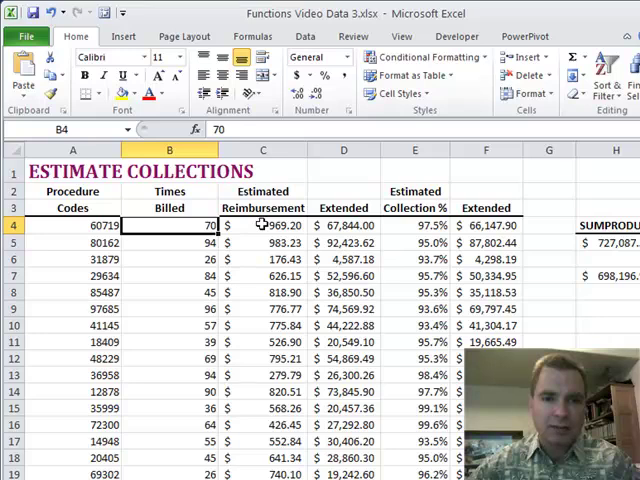
pyautogui.click(262, 225)
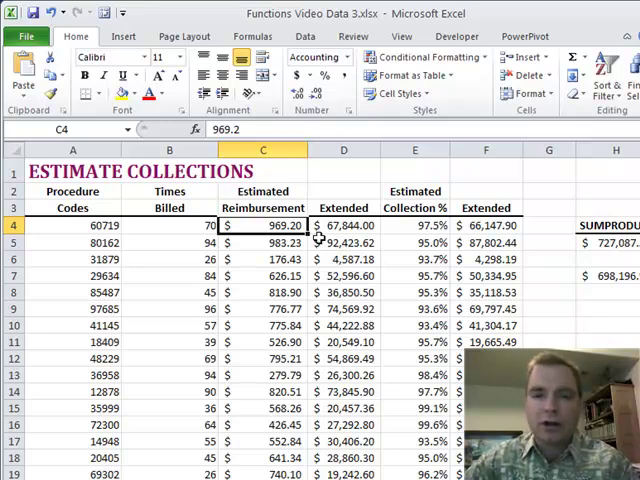
pyautogui.click(414, 225)
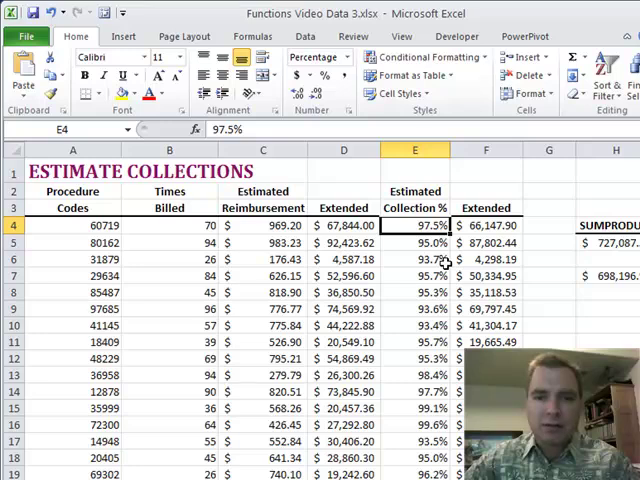
pyautogui.click(414, 242)
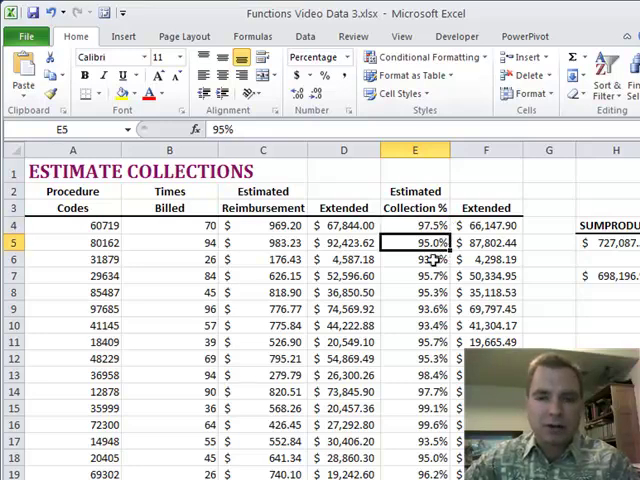
pyautogui.click(263, 225)
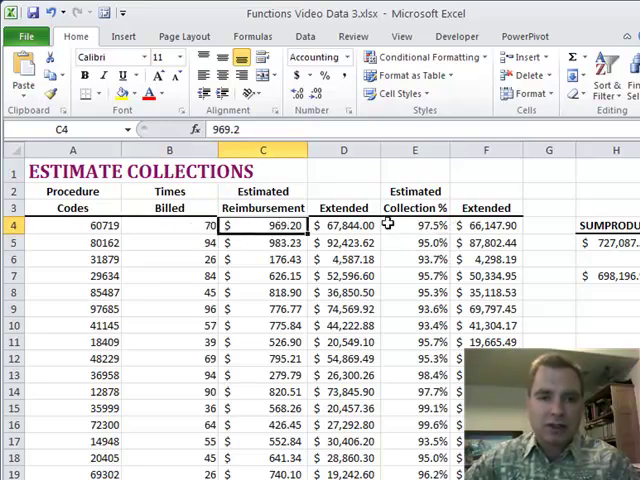
pyautogui.click(414, 225)
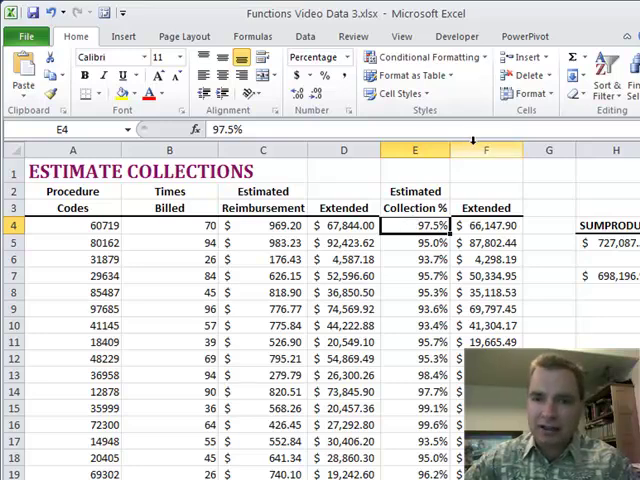
pyautogui.click(343, 225)
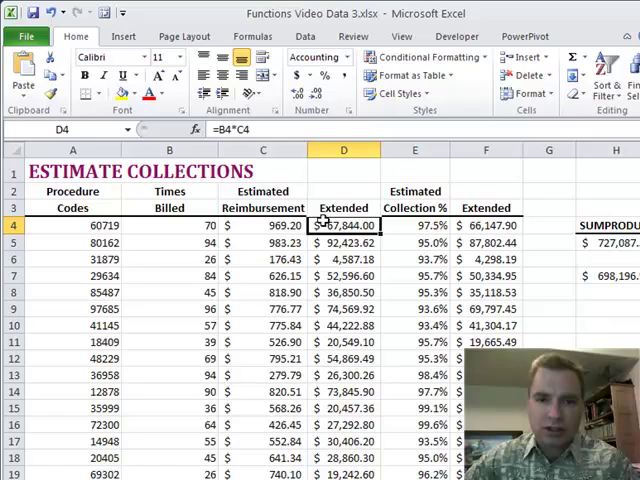
pyautogui.click(485, 225)
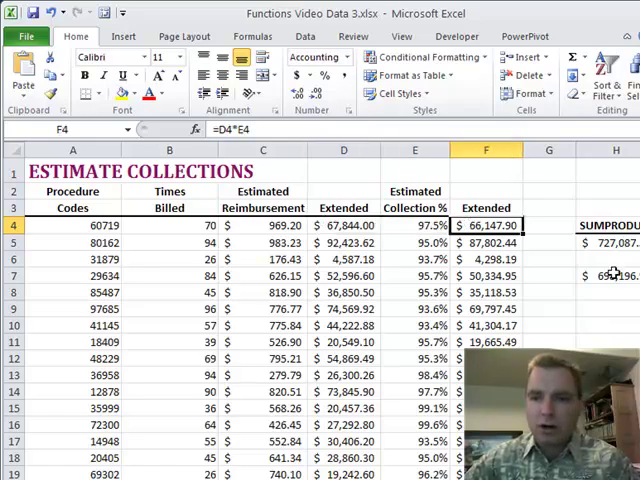
# Step: Confirm SUMPRODUCT(B4:B20, C4:C20, E4:E20) in H7, returning 698,196.93
pyautogui.scroll(-3)
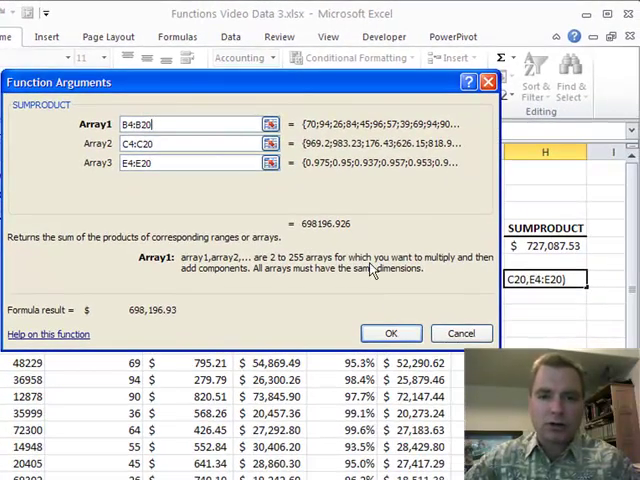
pyautogui.click(390, 333)
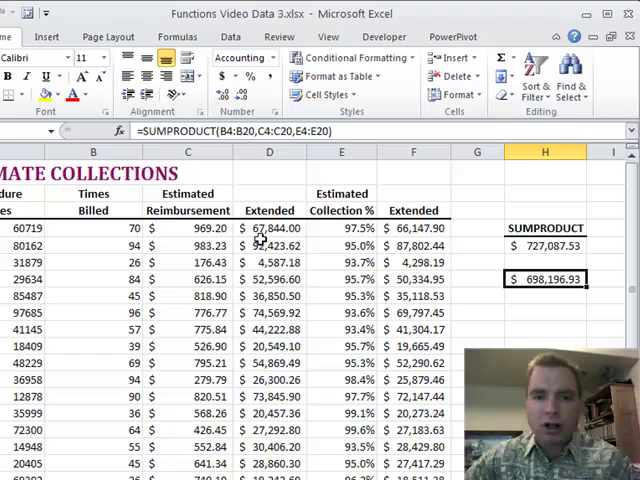
pyautogui.click(413, 243)
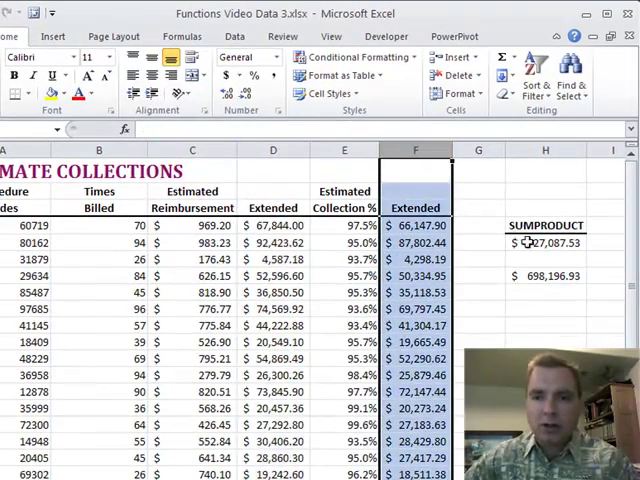
pyautogui.click(545, 275)
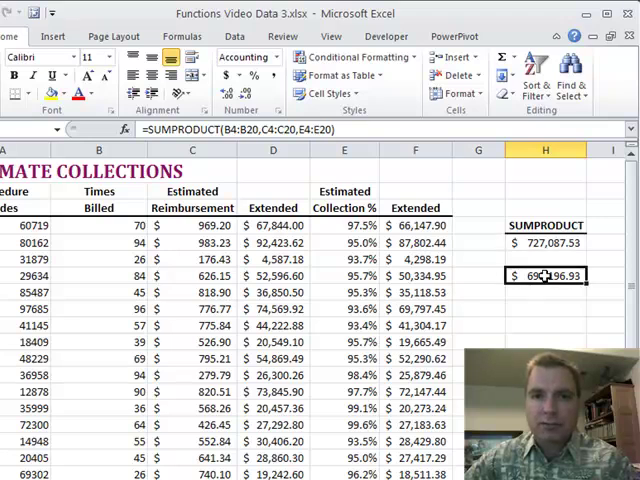